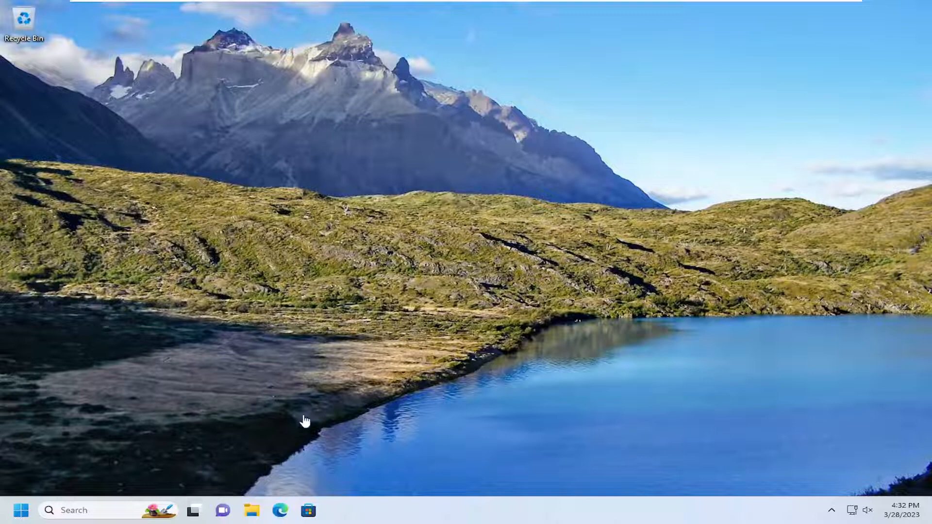
pyautogui.moveTo(260, 231)
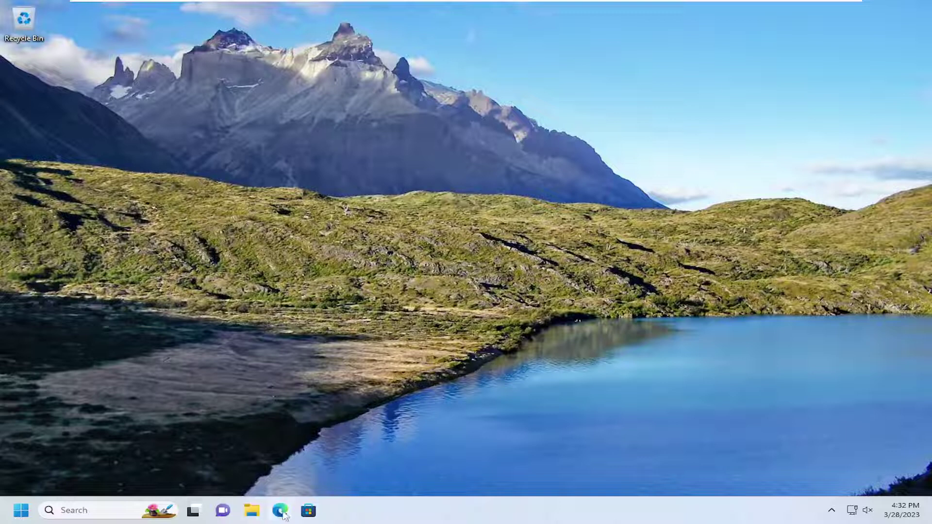
pyautogui.moveTo(330, 491)
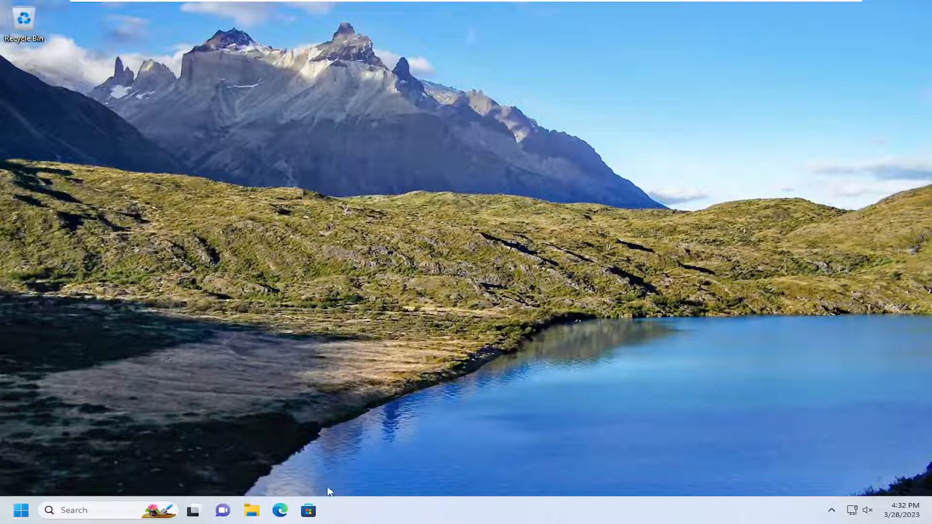
pyautogui.moveTo(171, 411)
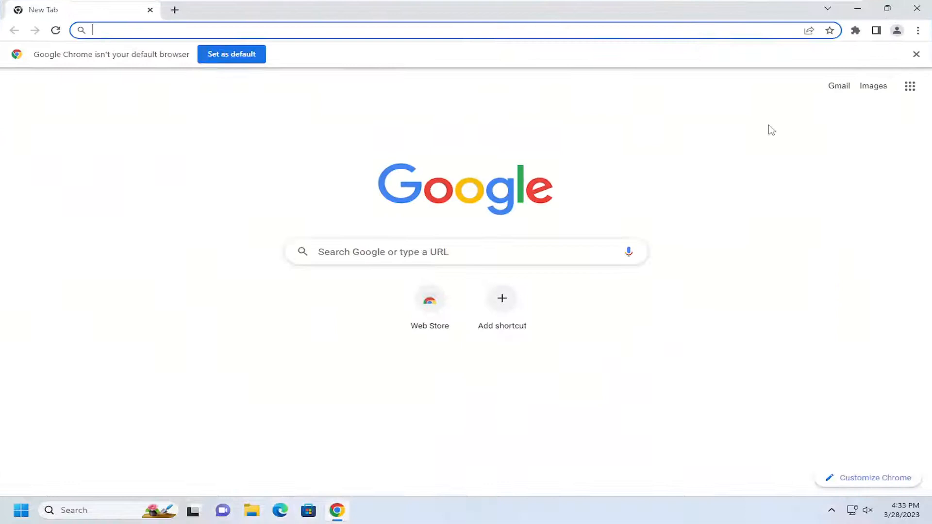
# - Reach the Chrome Web Store from the installed extensions page via More tools > Extensions
pyautogui.click(915, 55)
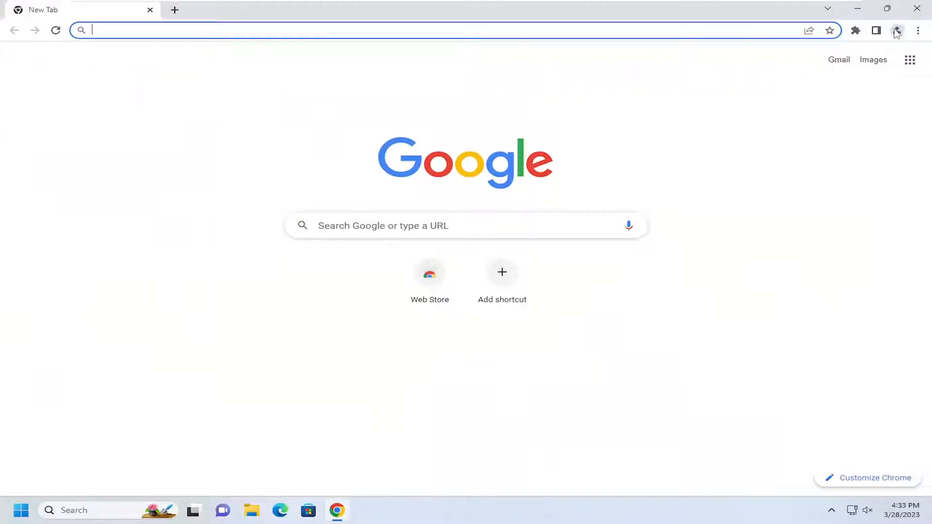
pyautogui.click(917, 30)
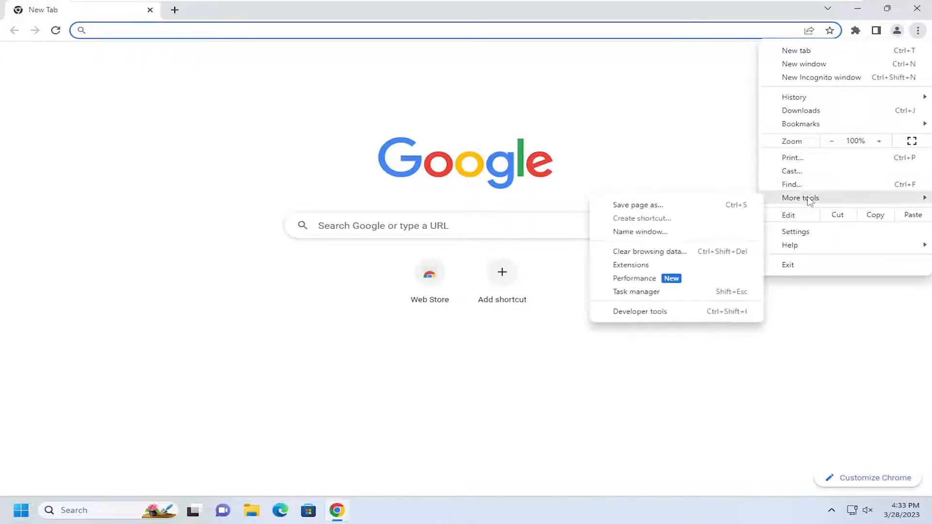
pyautogui.click(631, 264)
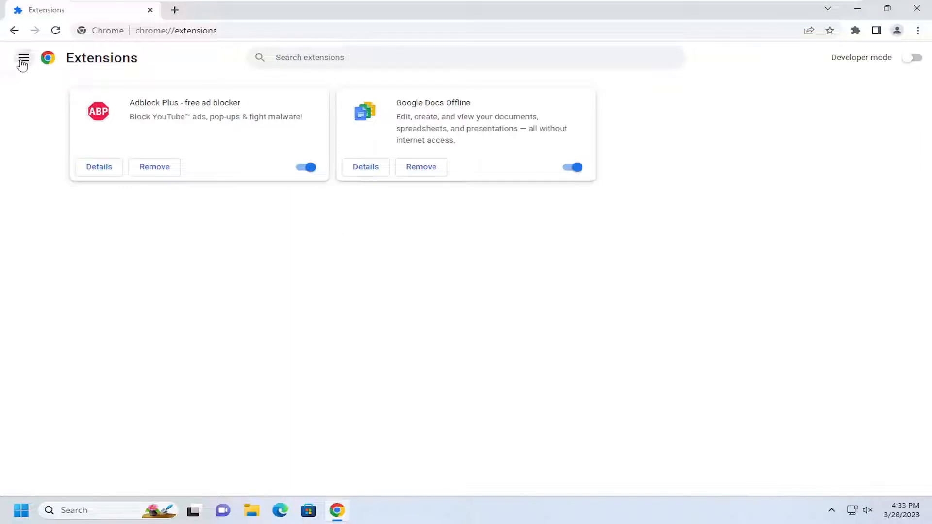
pyautogui.click(23, 57)
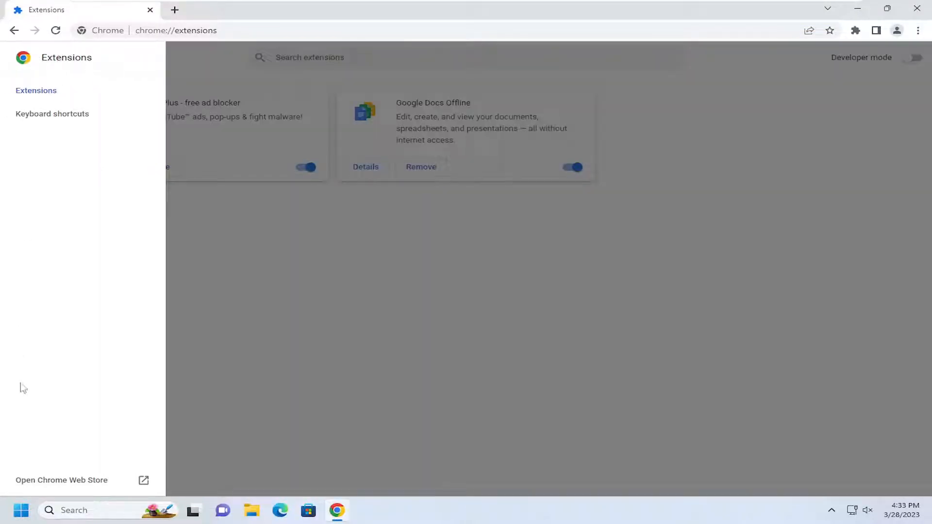
pyautogui.click(61, 481)
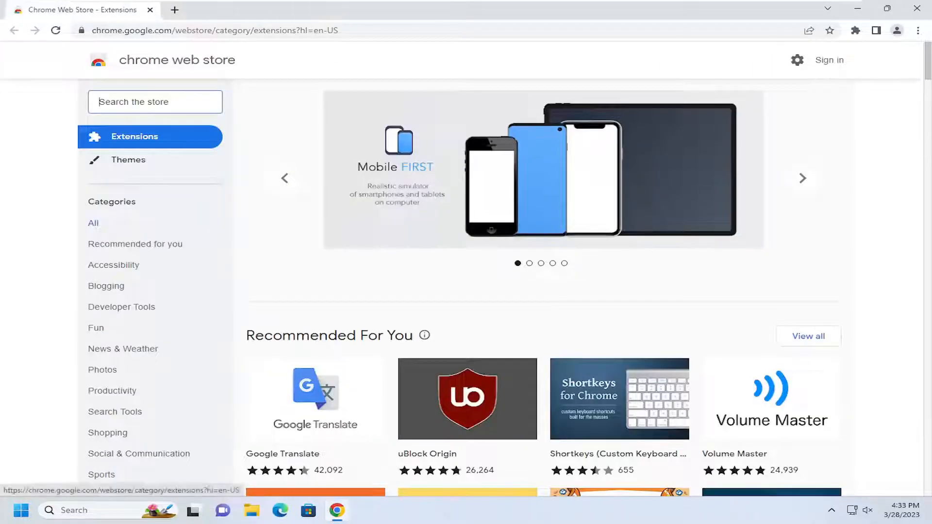
pyautogui.moveTo(802, 177)
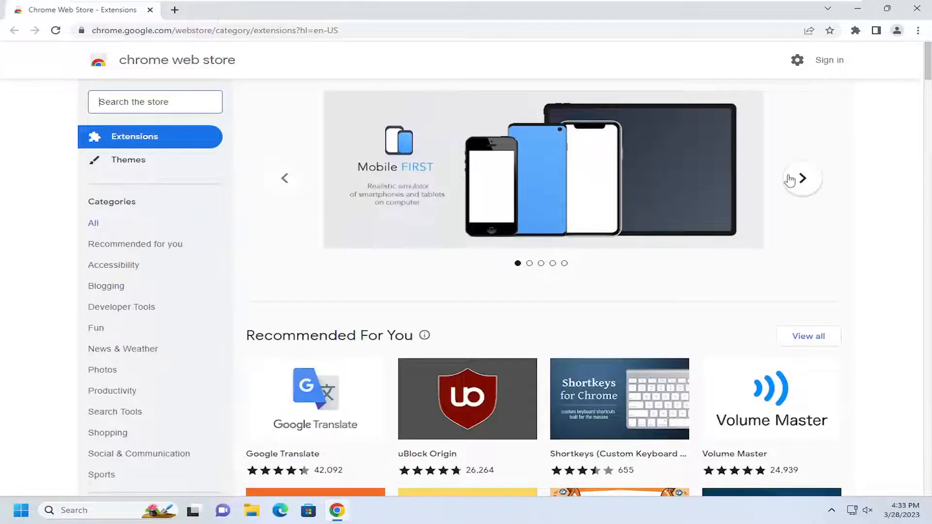
# - Search 'block site', pick BlockSite: Block Websites & Stay Focused and add it to Chrome
pyautogui.write('block site')
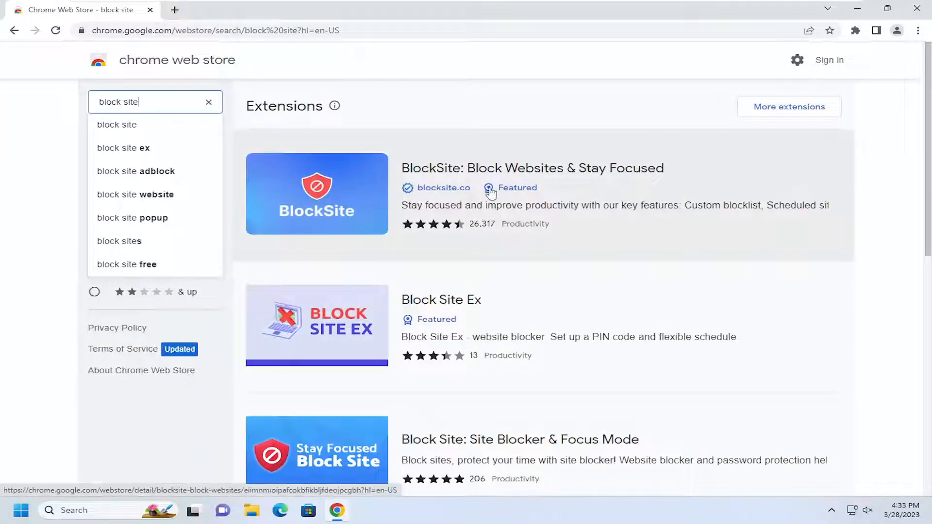
pyautogui.moveTo(545, 171)
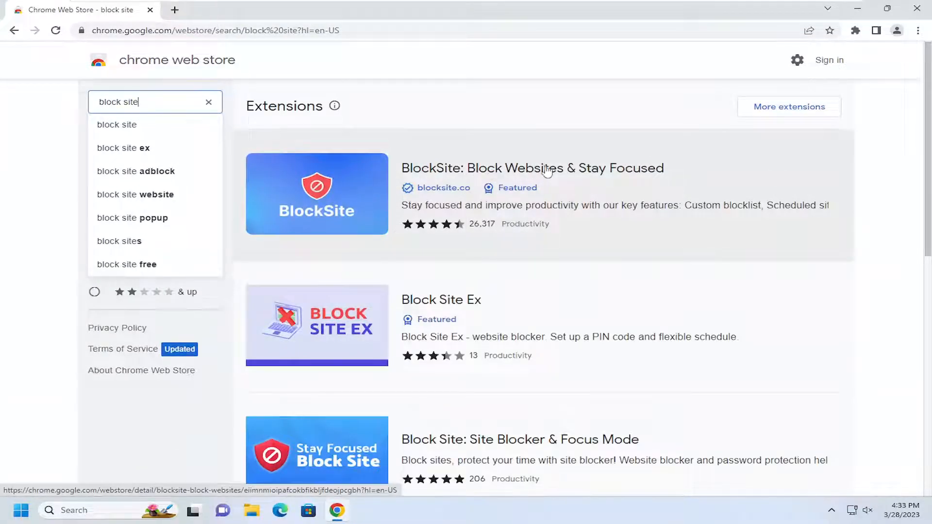
pyautogui.click(532, 168)
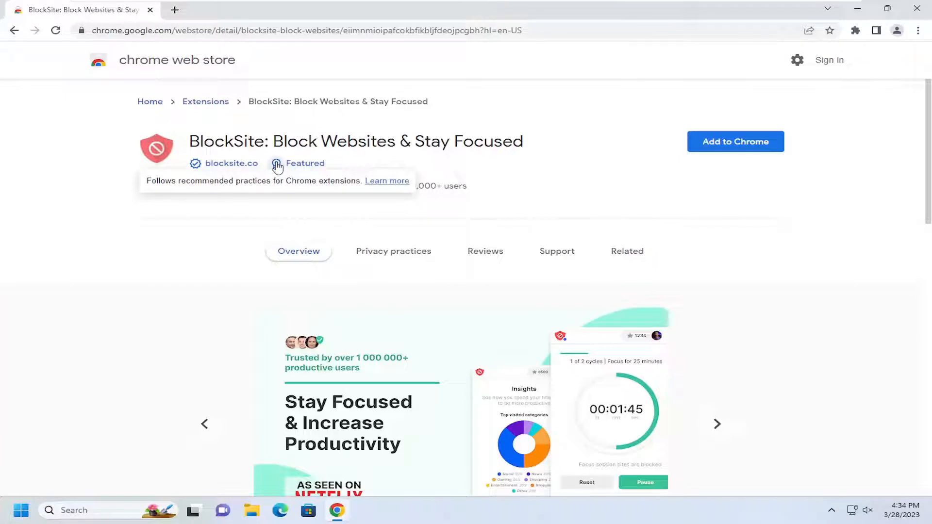
pyautogui.moveTo(735, 142)
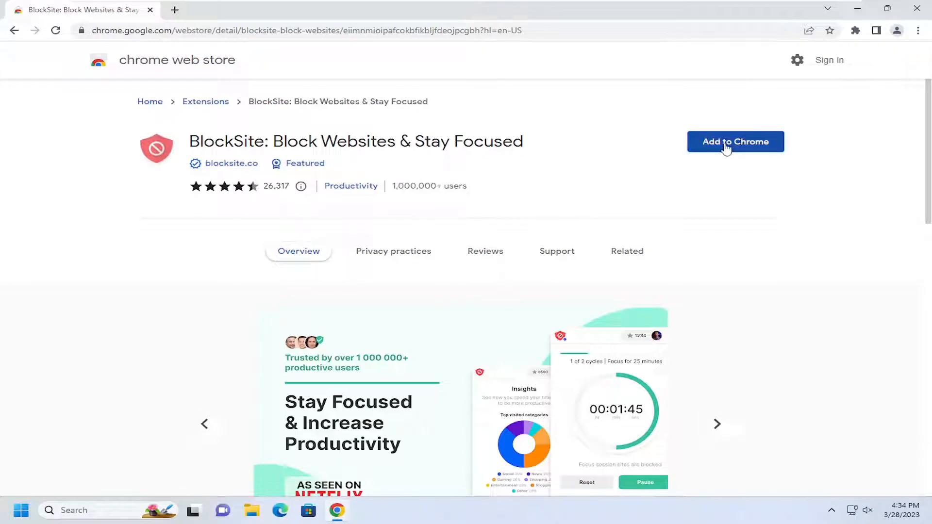
pyautogui.click(735, 142)
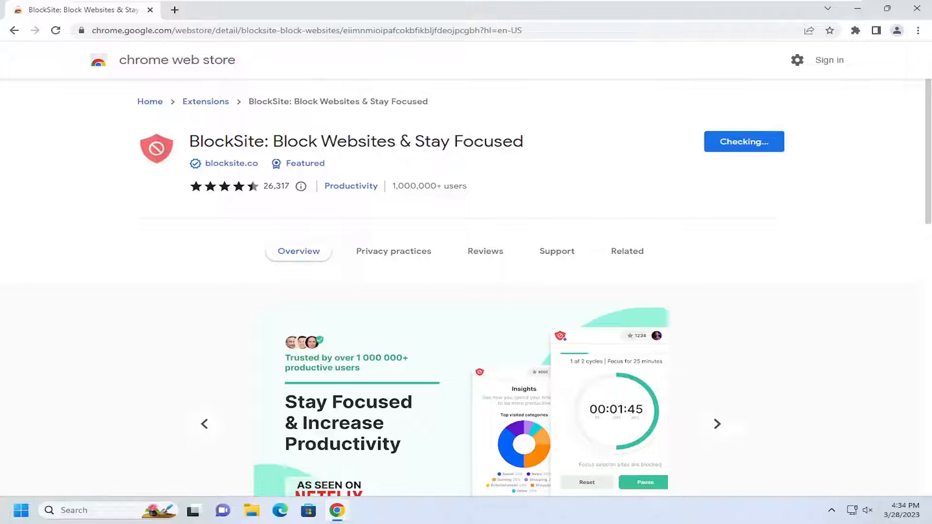
pyautogui.click(743, 141)
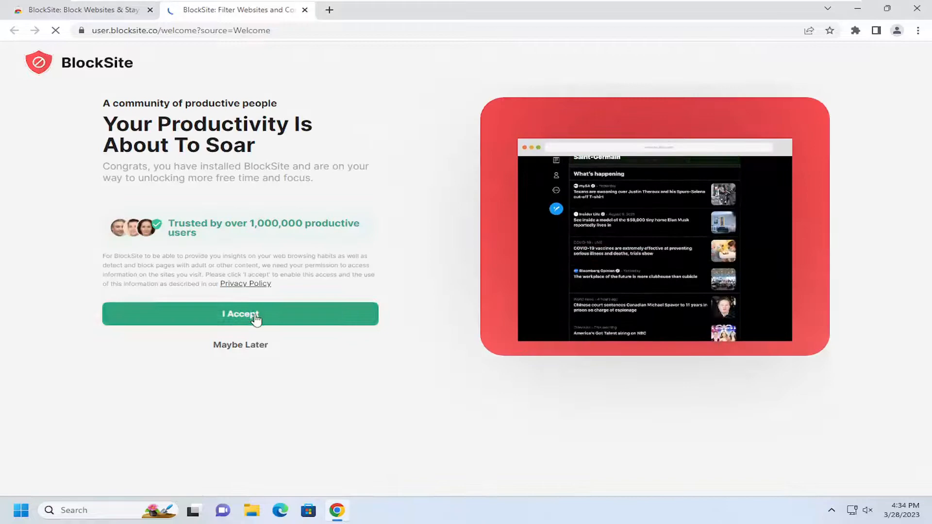
# - Accept BlockSite's permissions and skip the plan, Coach Bob, pin tip and tour screens
pyautogui.click(240, 313)
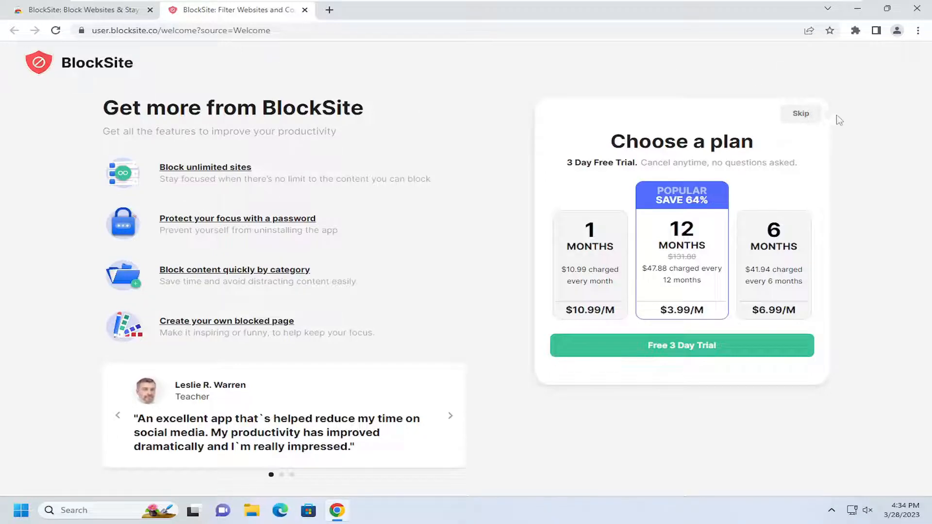
pyautogui.click(800, 113)
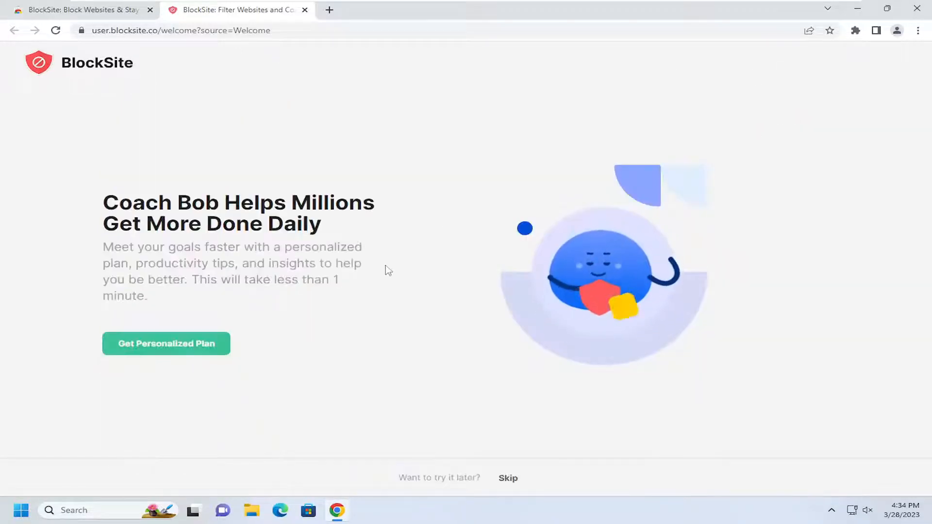
pyautogui.click(507, 478)
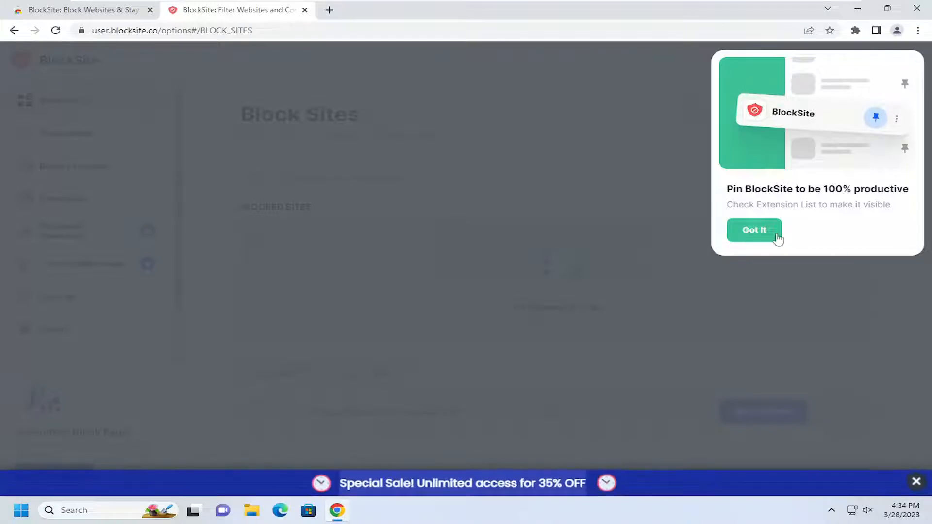
pyautogui.click(754, 230)
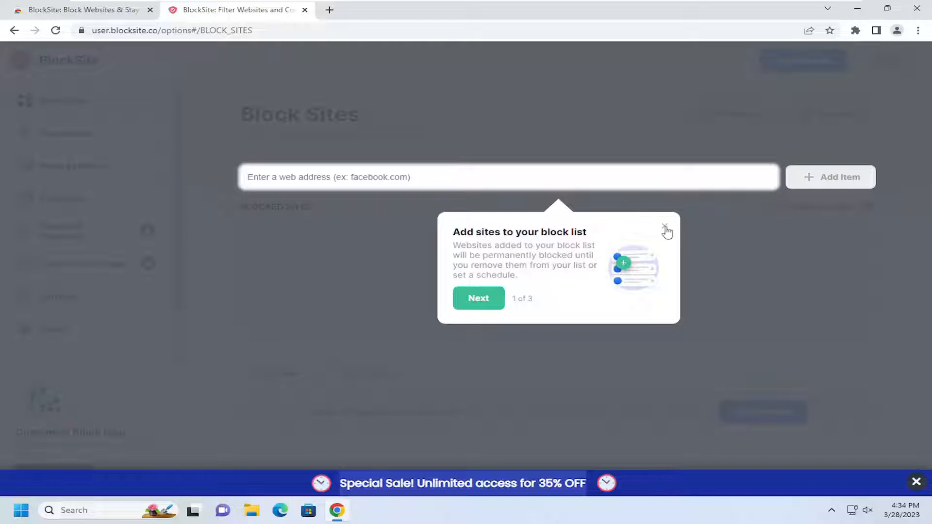
pyautogui.click(667, 231)
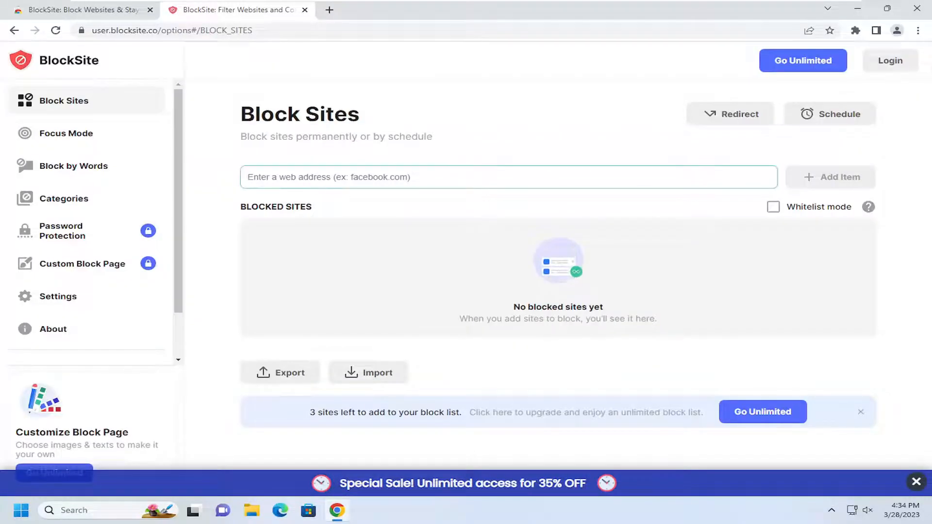
# - Add facebook.com to the block list, glance at Password Protection, and return to Block Sites
pyautogui.write('face')
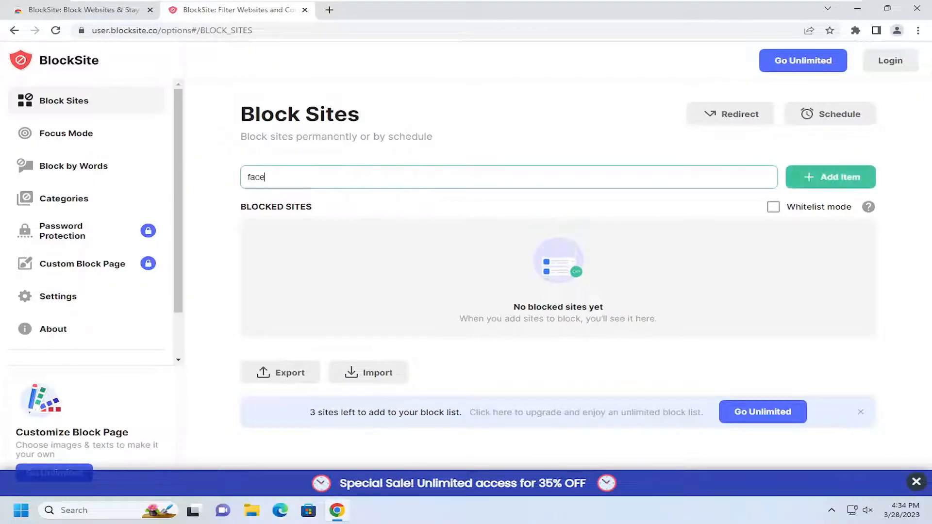
pyautogui.write('book.')
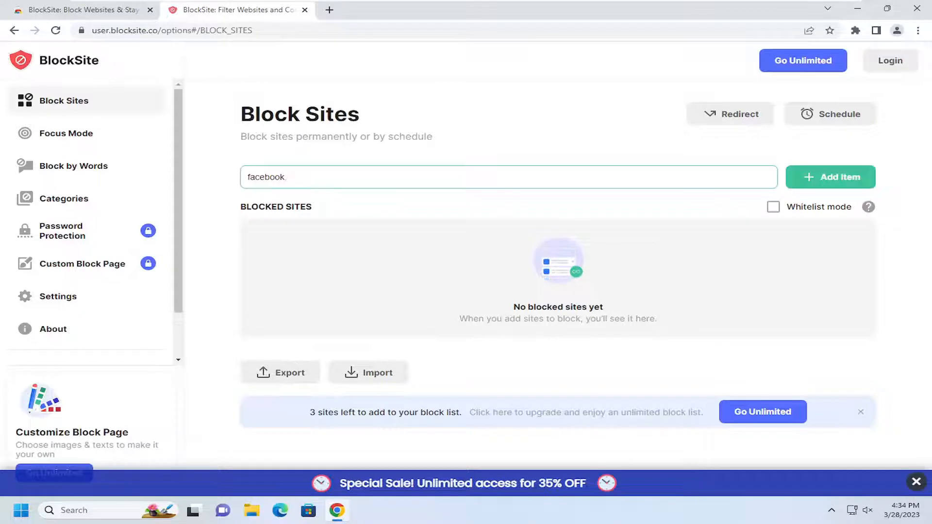
pyautogui.write('com')
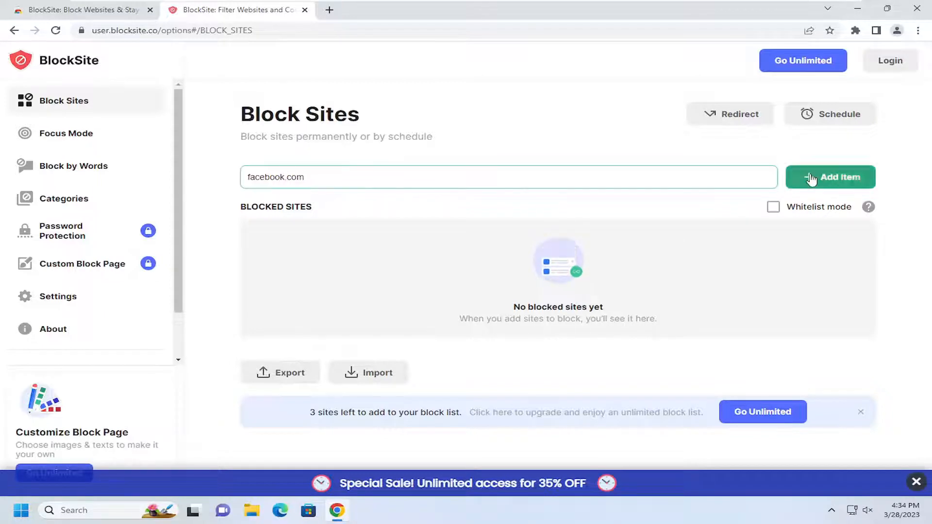
pyautogui.click(830, 176)
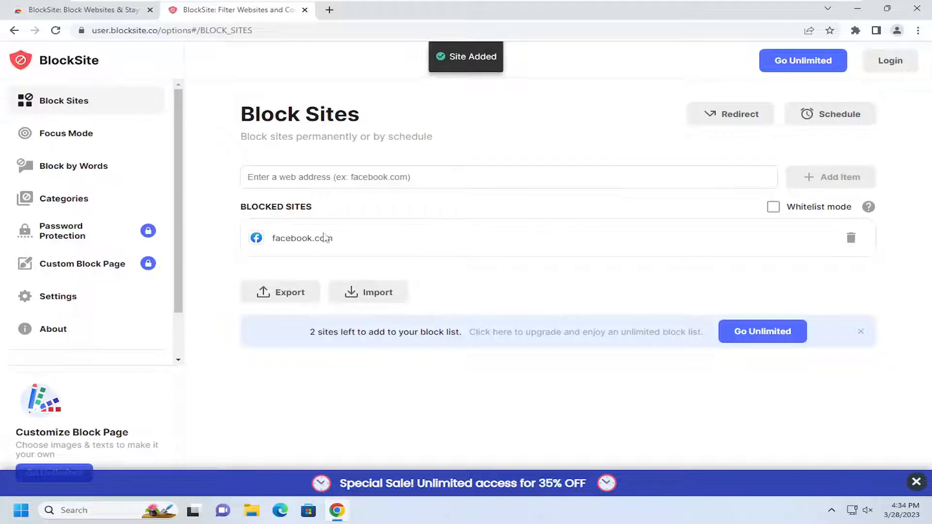
pyautogui.moveTo(493, 366)
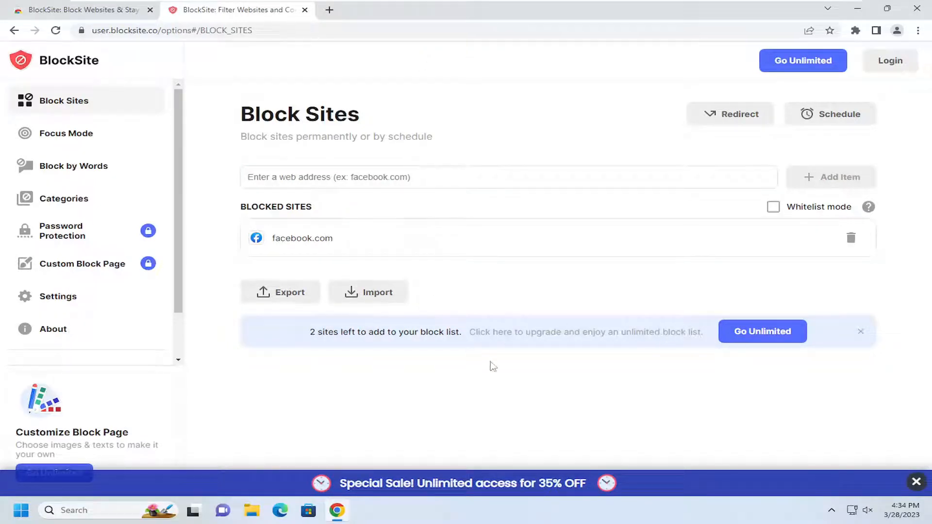
pyautogui.moveTo(434, 361)
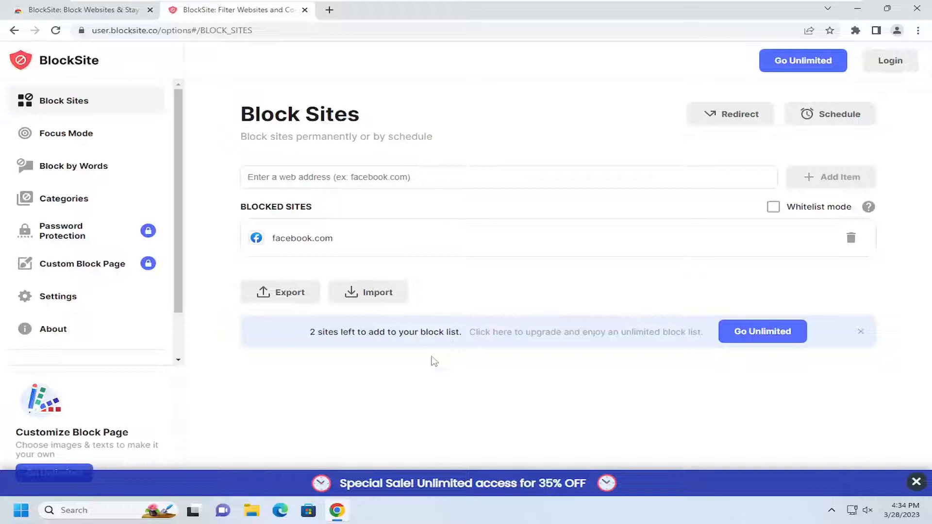
pyautogui.moveTo(752, 364)
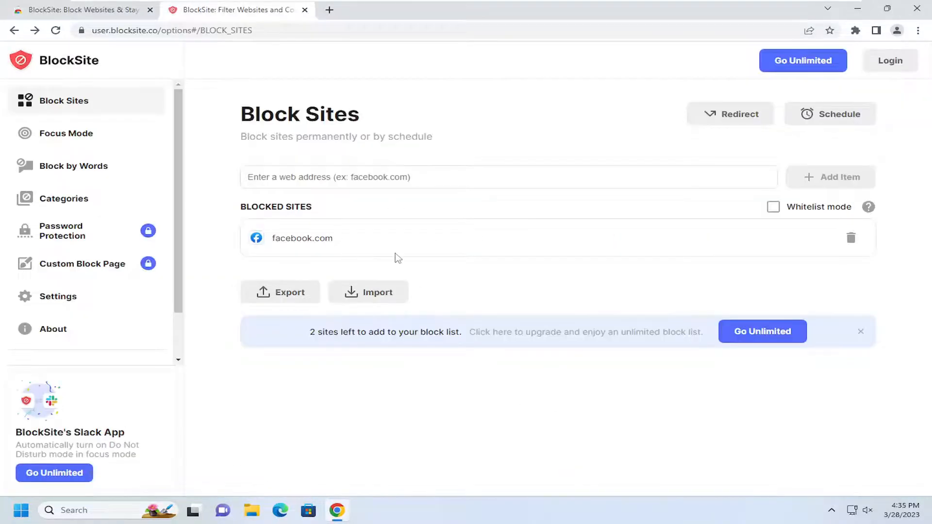
pyautogui.moveTo(65, 231)
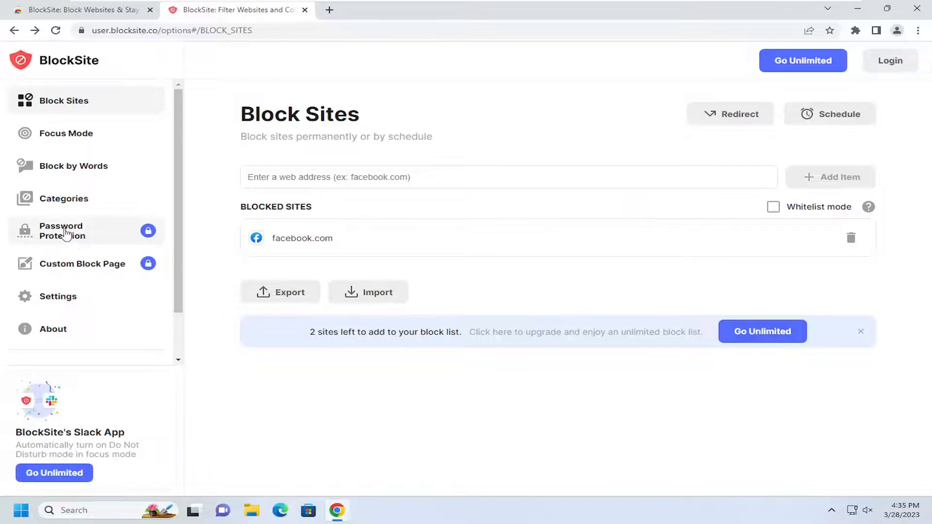
pyautogui.click(62, 231)
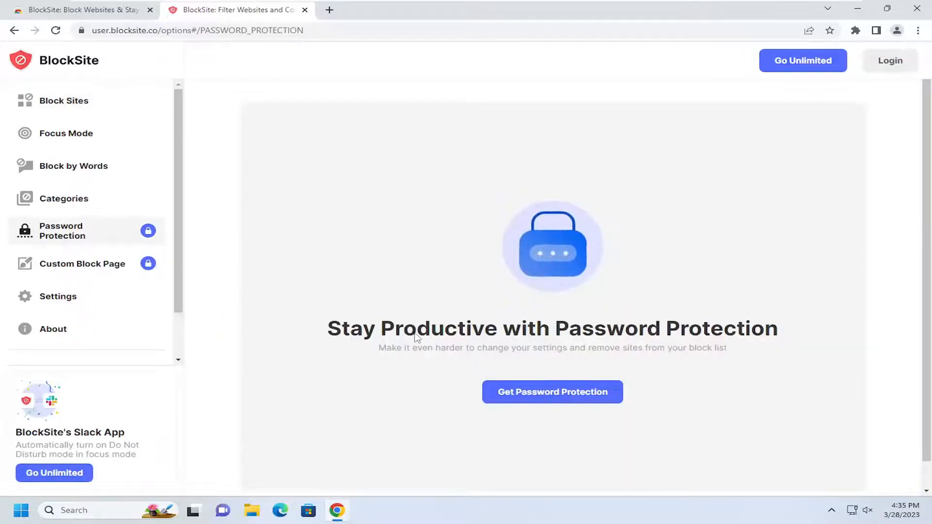
pyautogui.click(64, 100)
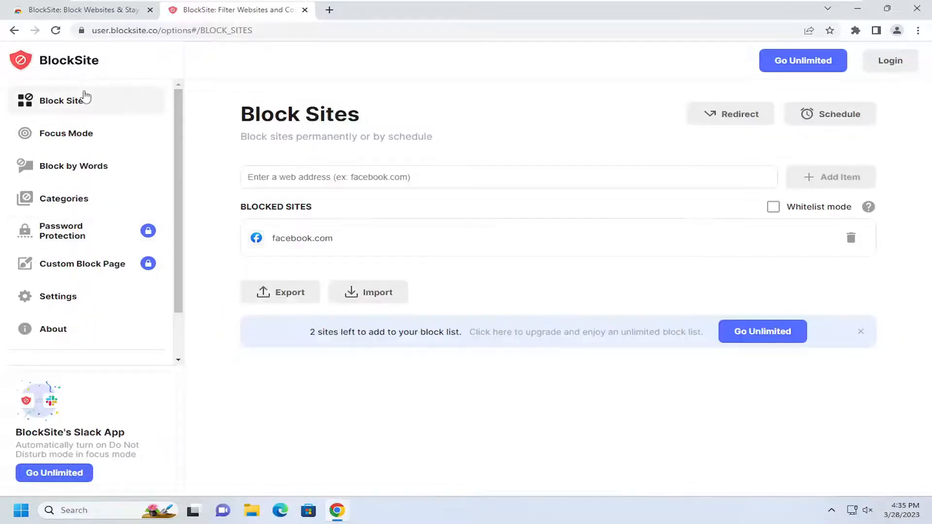
pyautogui.moveTo(318, 132)
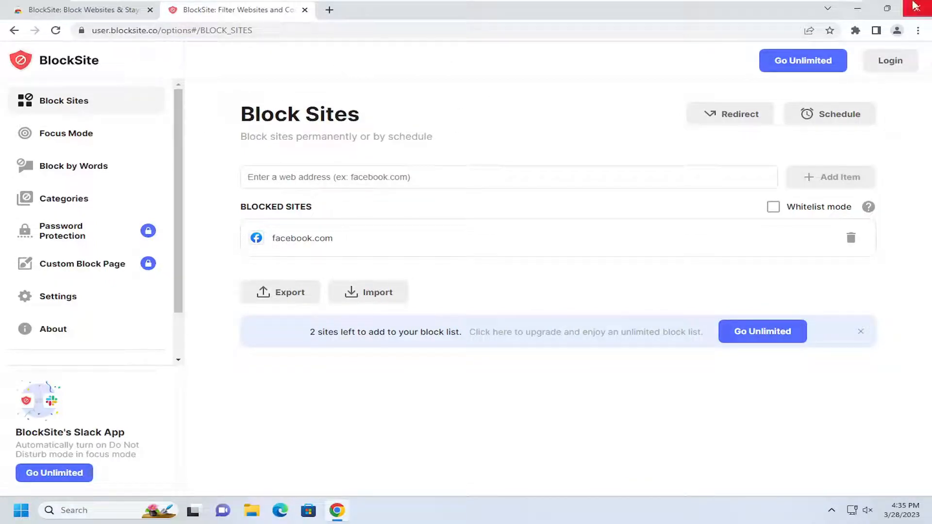
# - Relaunch Chrome and visit facebook.com to confirm BlockSite's blocked page appears
pyautogui.click(917, 9)
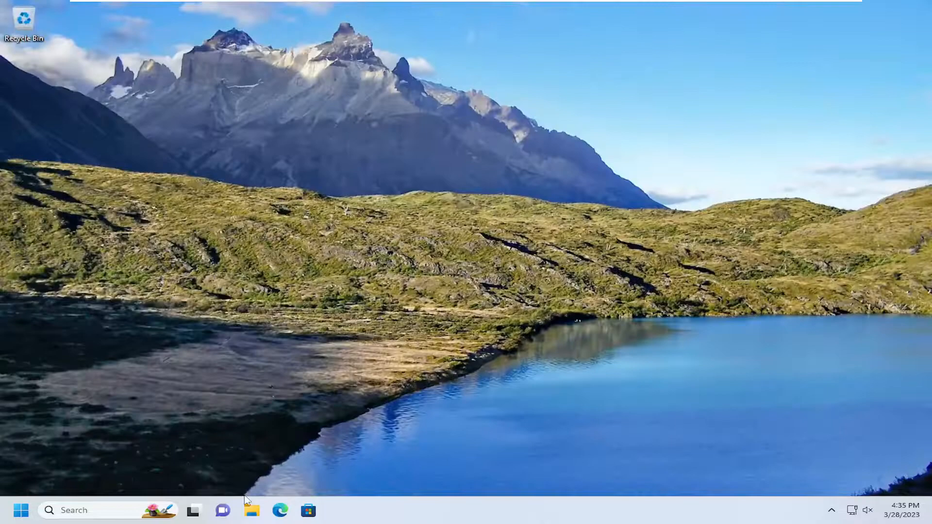
pyautogui.write('chrome')
pyautogui.write('fac')
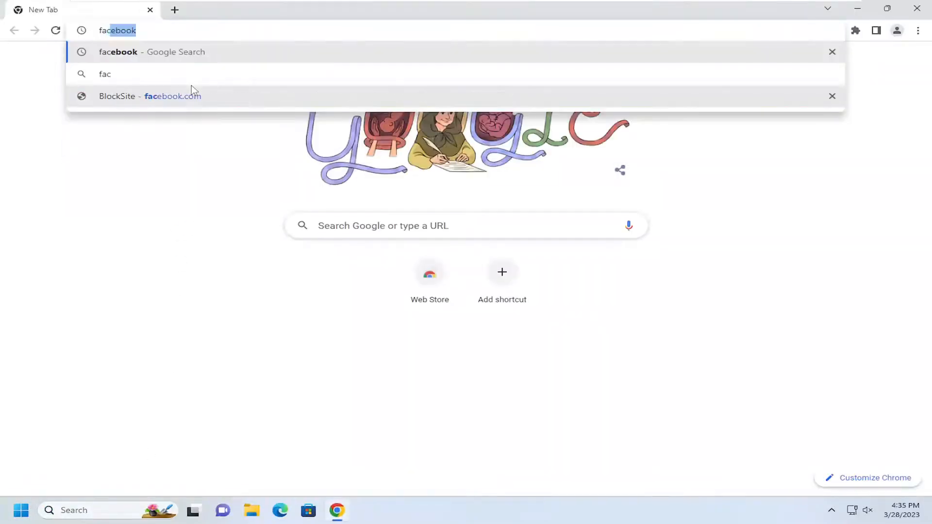
pyautogui.click(150, 96)
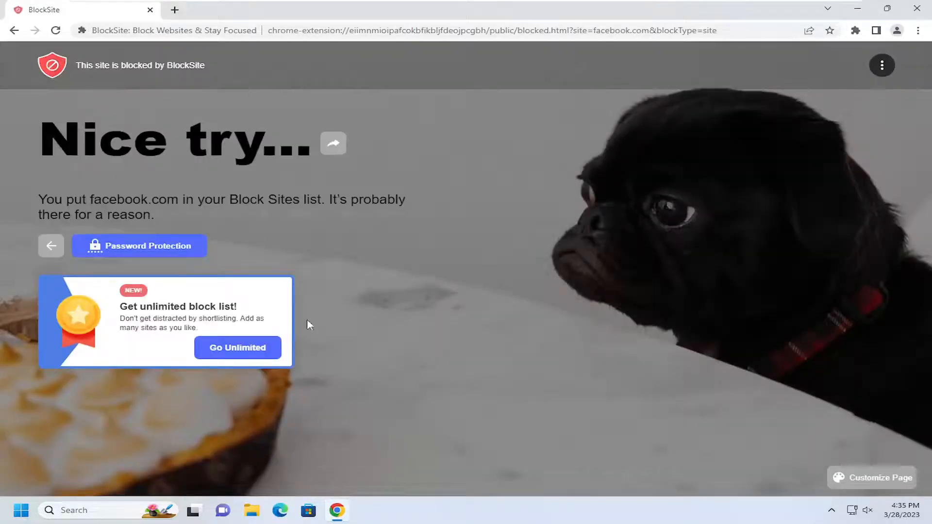
pyautogui.click(882, 65)
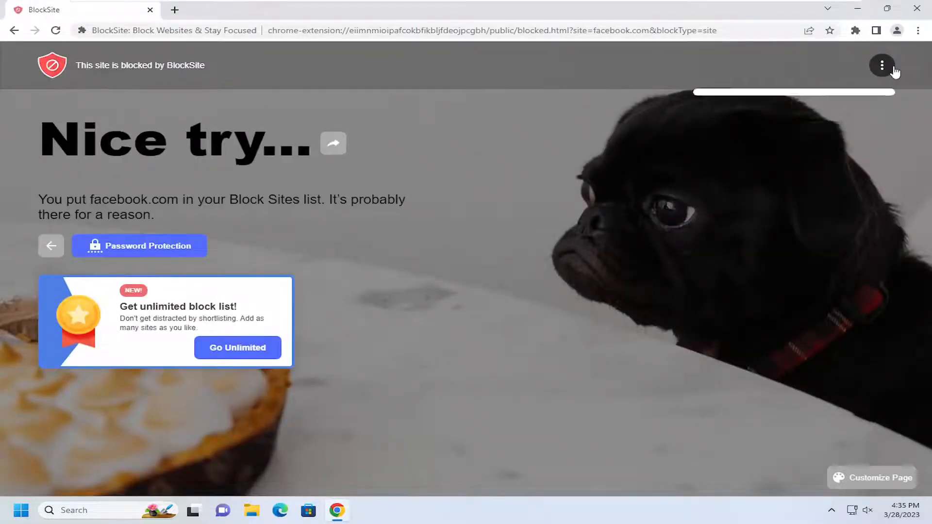
pyautogui.click(882, 65)
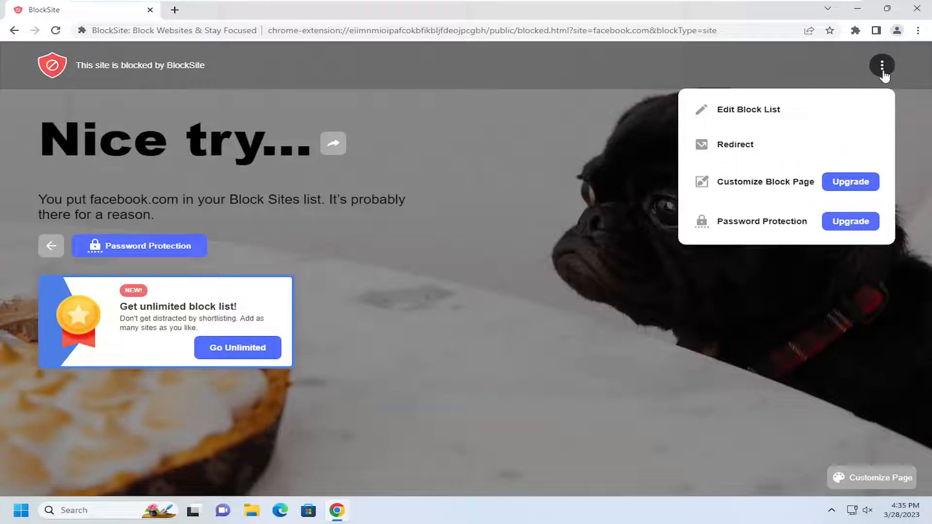
pyautogui.click(748, 109)
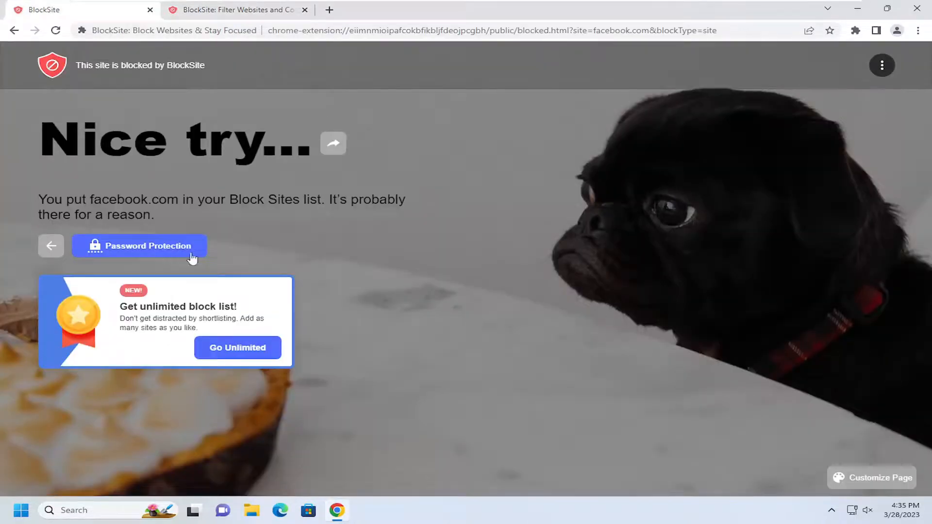
pyautogui.moveTo(416, 405)
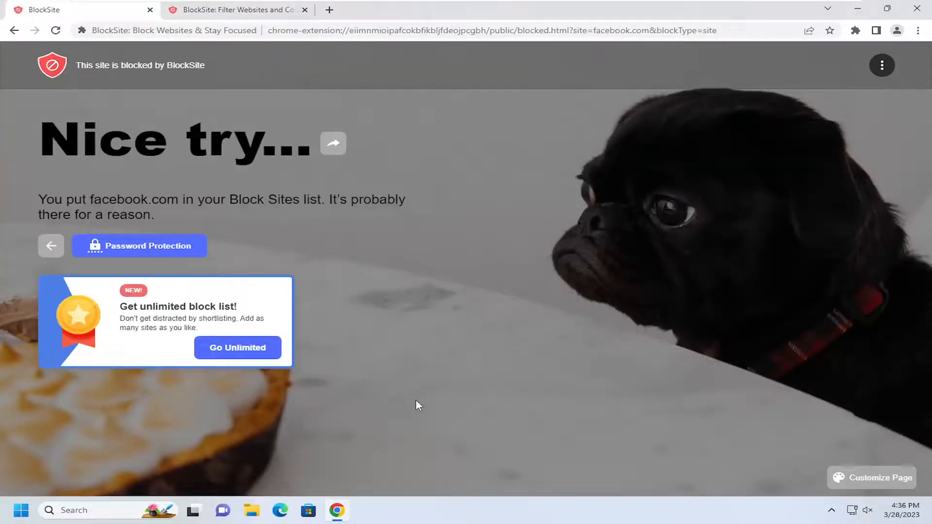
pyautogui.moveTo(416, 274)
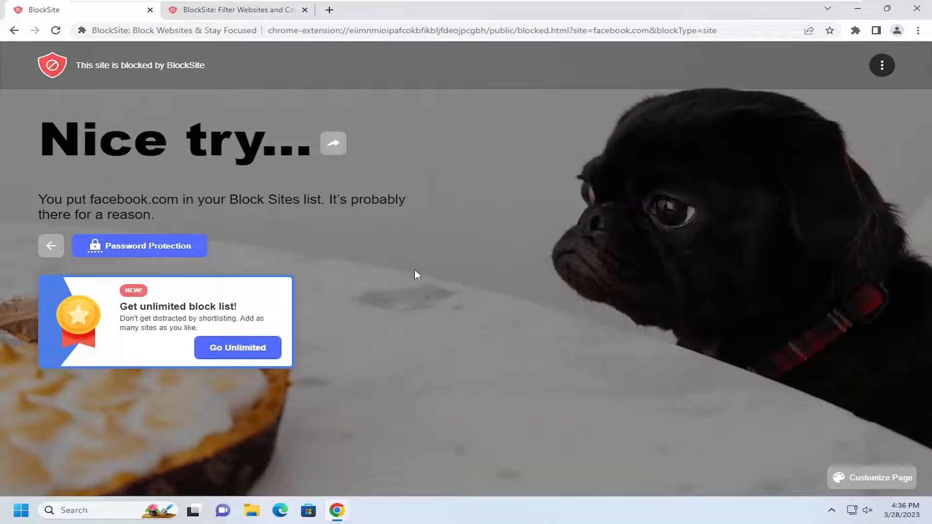
pyautogui.moveTo(319, 248)
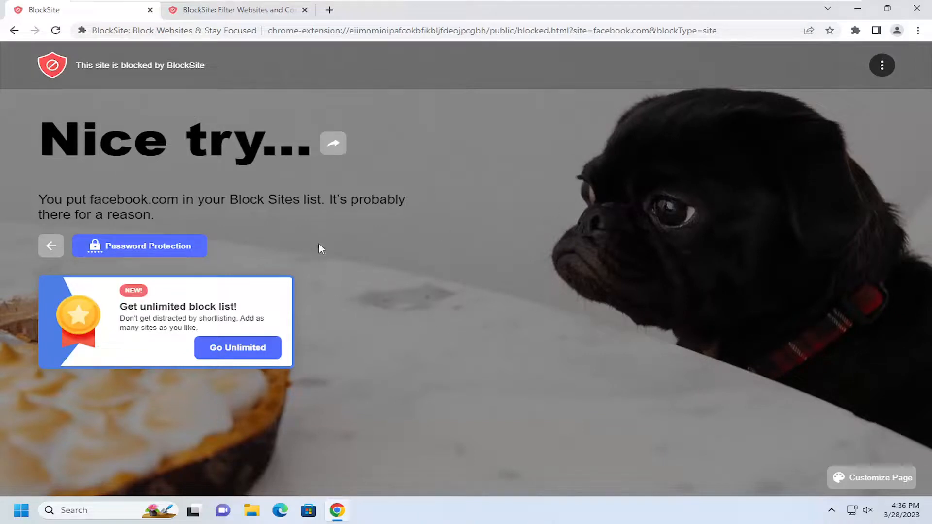
pyautogui.moveTo(271, 173)
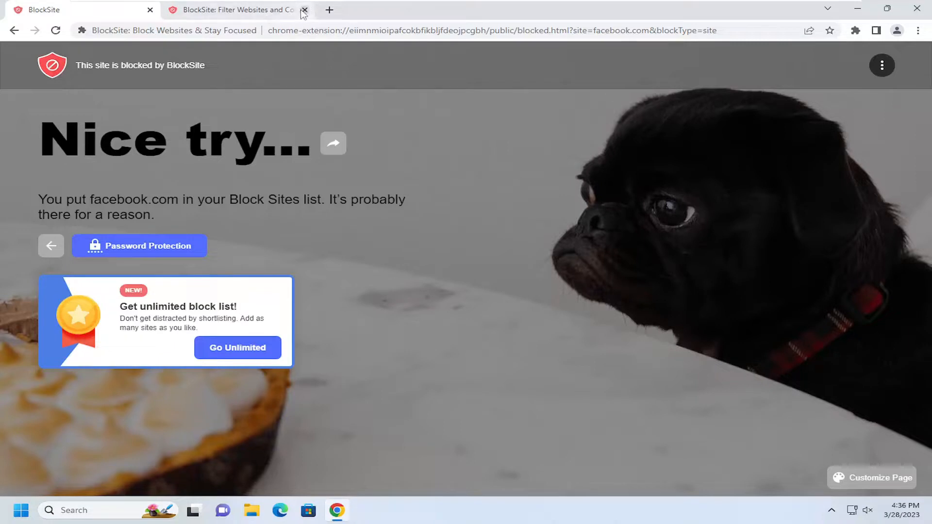
pyautogui.click(304, 9)
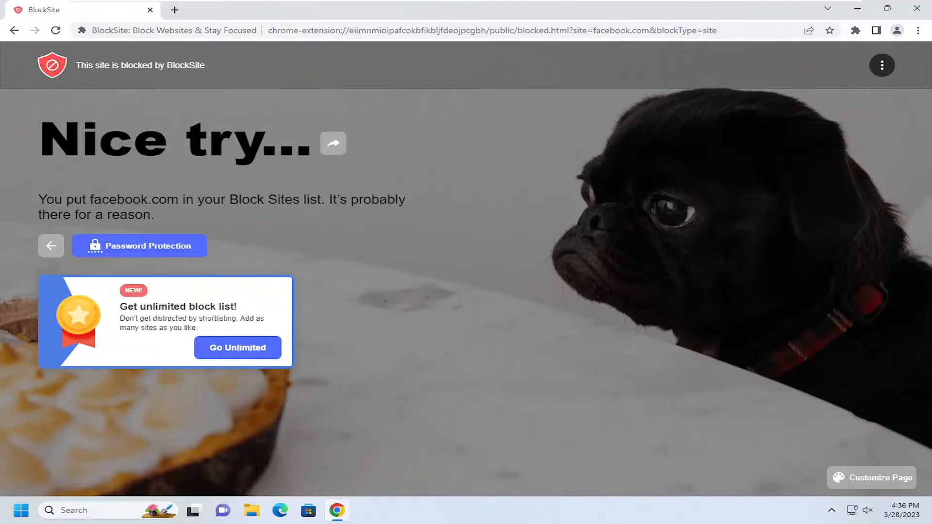